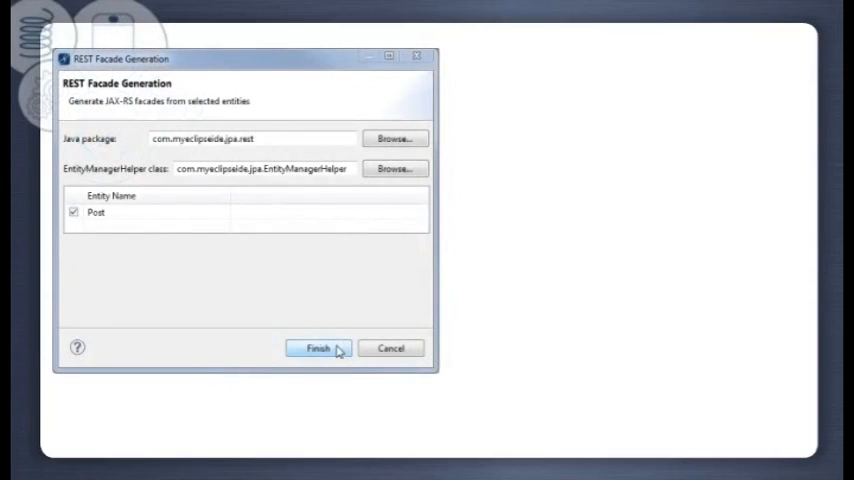
Step: Finish the REST Facade Generation wizard to create JAX-RS facades for the Post entity
{"action": "left_click", "coordinate": [316, 348]}
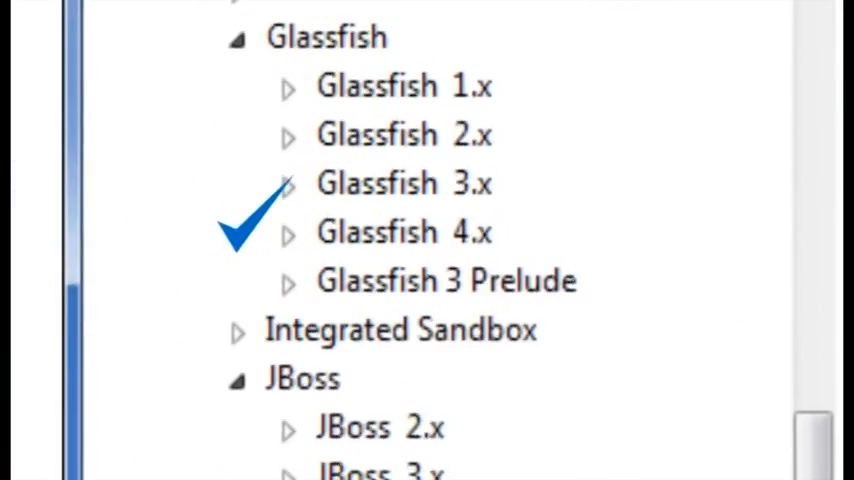
Step: Scroll the server connector list from Glassfish 4.x down to Tomcat 8.x and TomEE
{"action": "scroll", "scroll_direction": "down", "scroll_amount": 3}
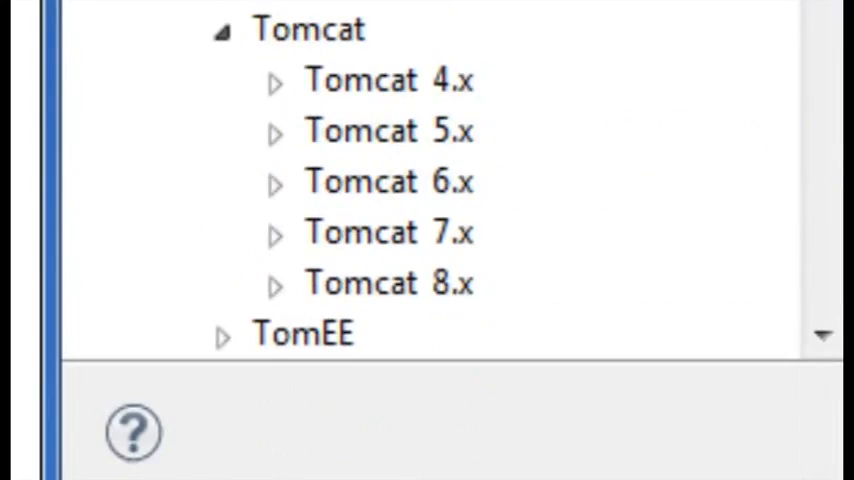